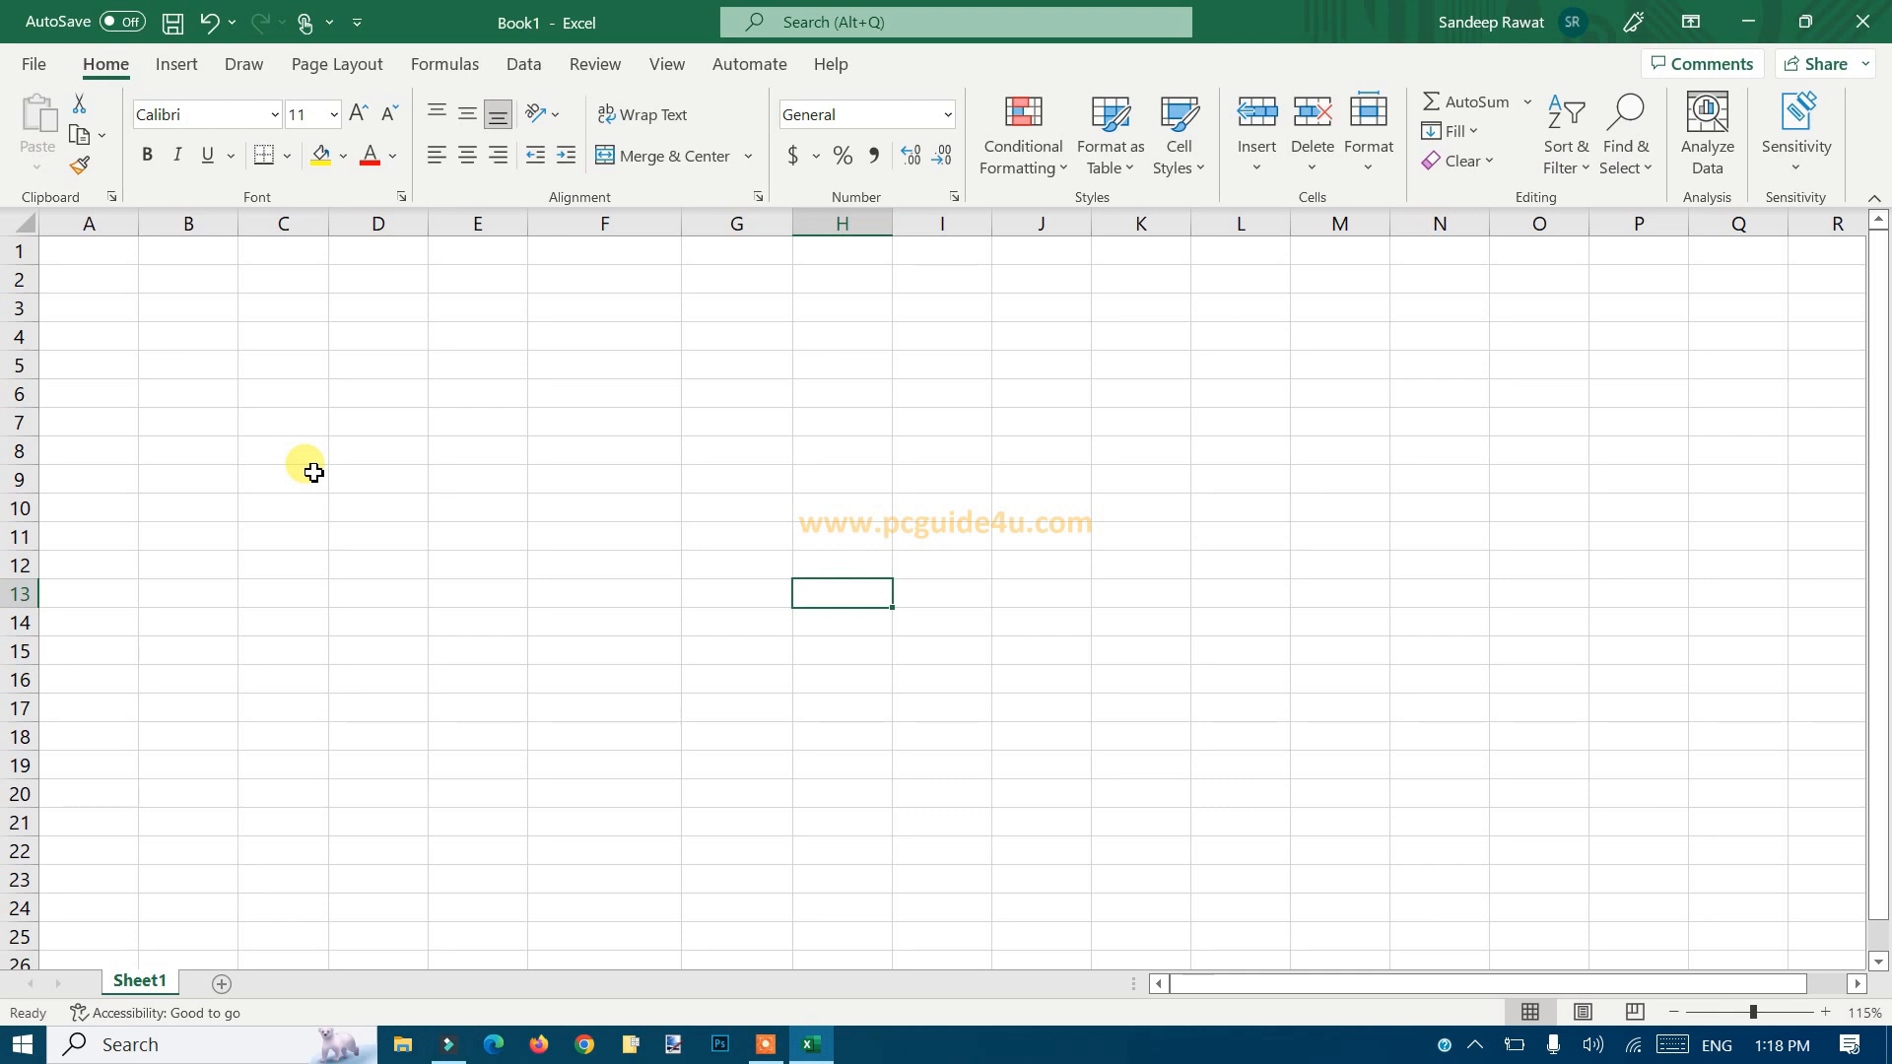
{"action": "mouse_move", "coordinate": [252, 422]}
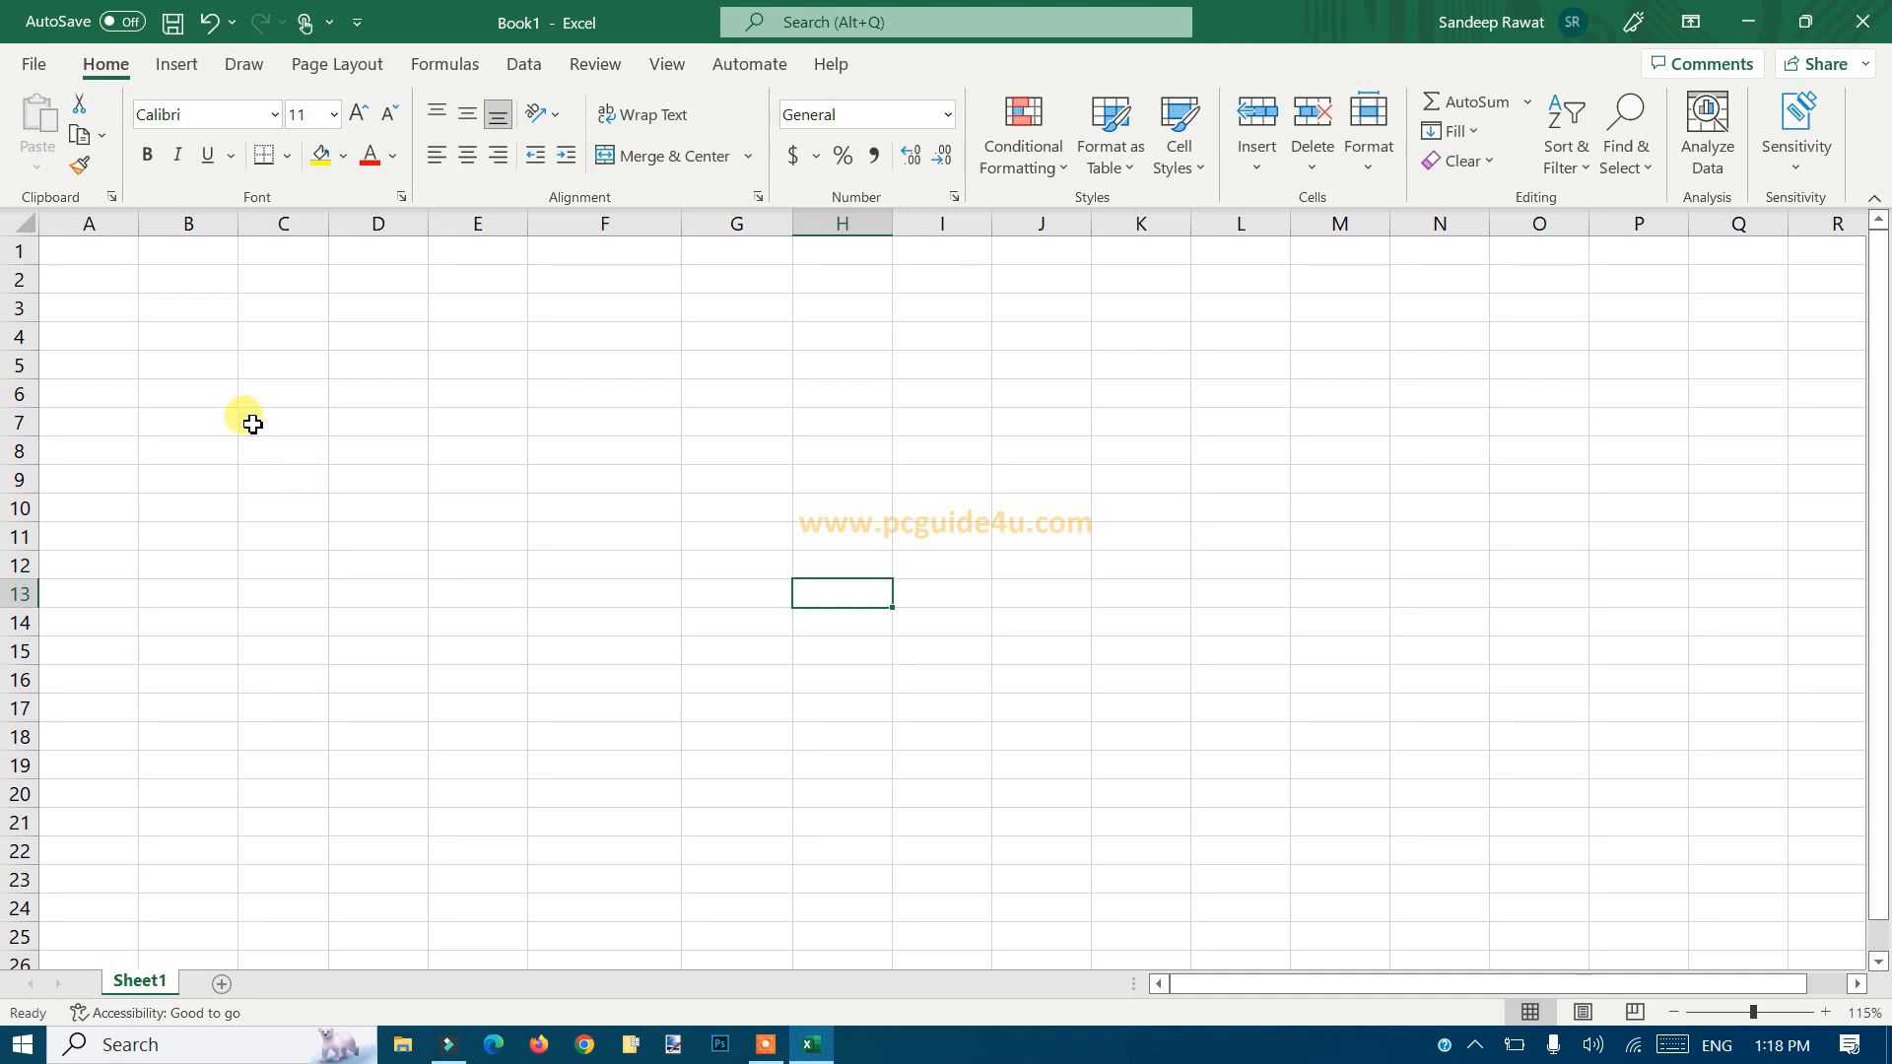
Enter sample text such as 'sdalkjflas' into cells of column C
{"action": "type", "text": "sdalkjflasdjflas"}
{"action": "left_click", "coordinate": [282, 650]}
{"action": "type", "text": "ads"}
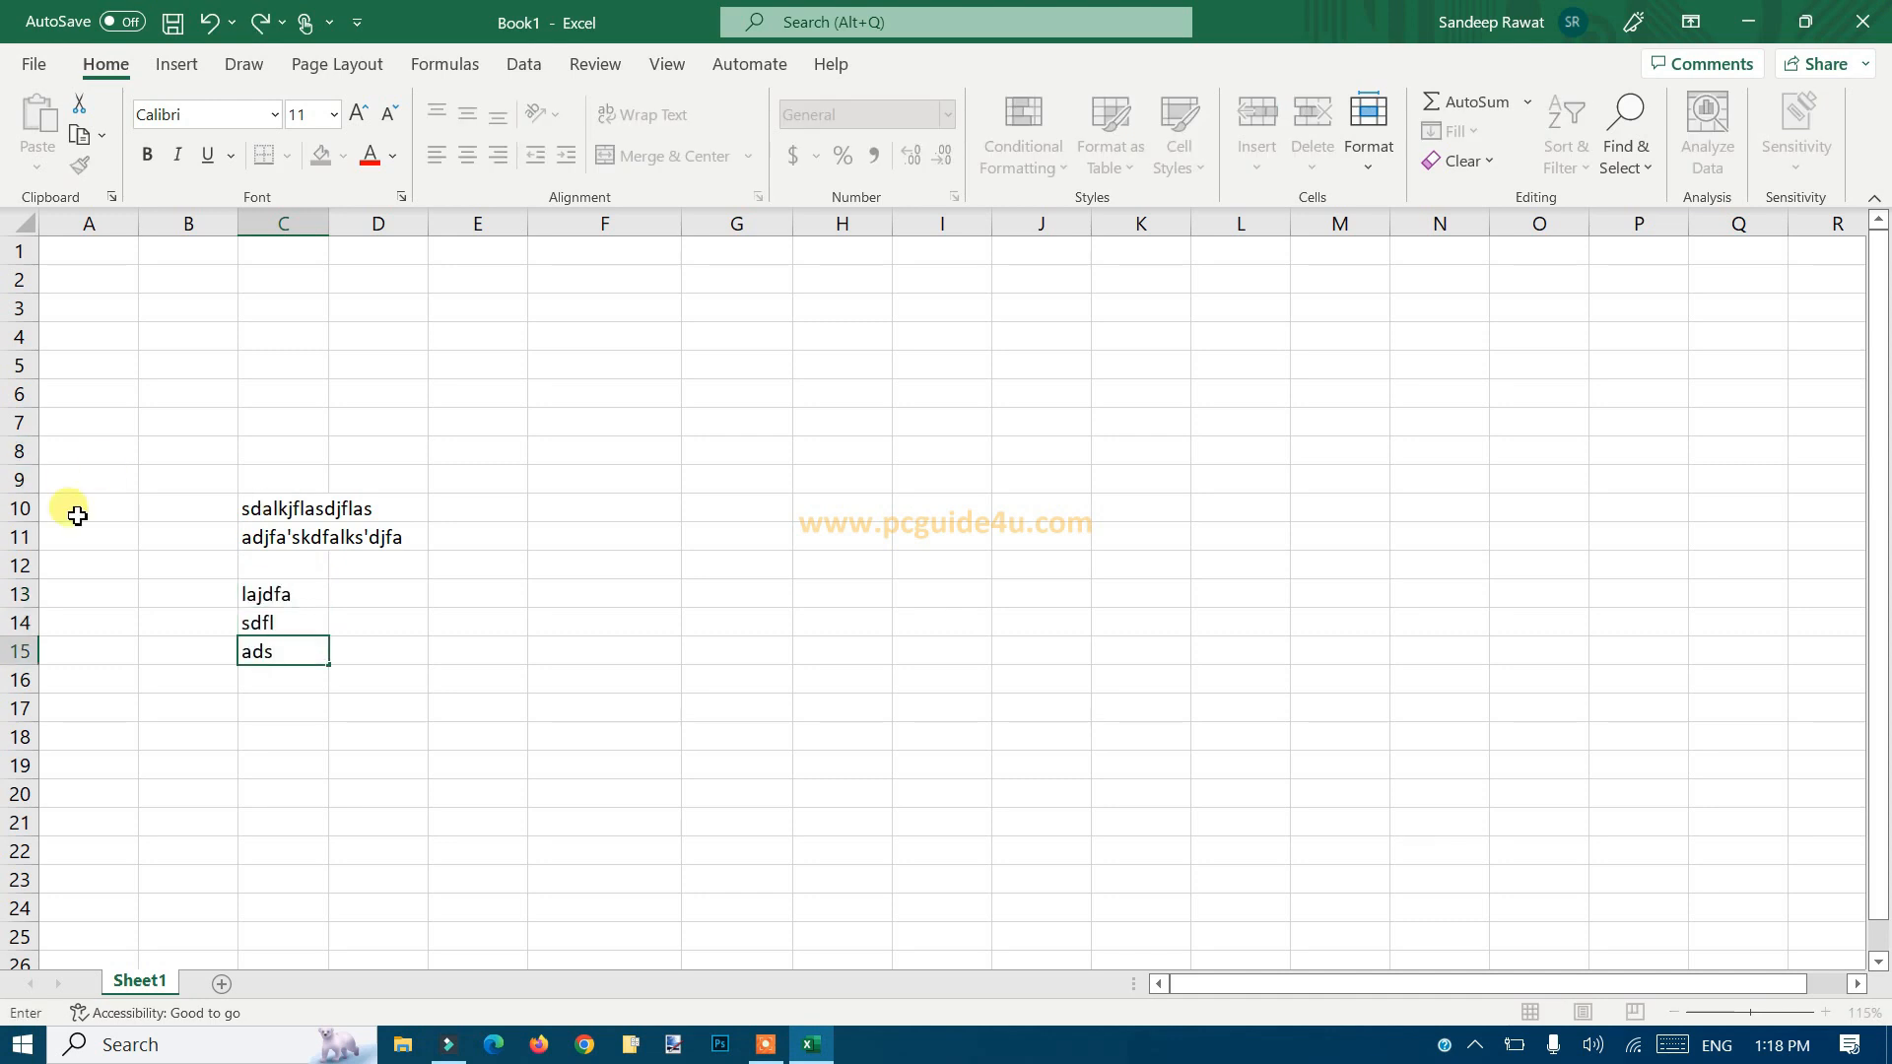
{"action": "left_click", "coordinate": [283, 509]}
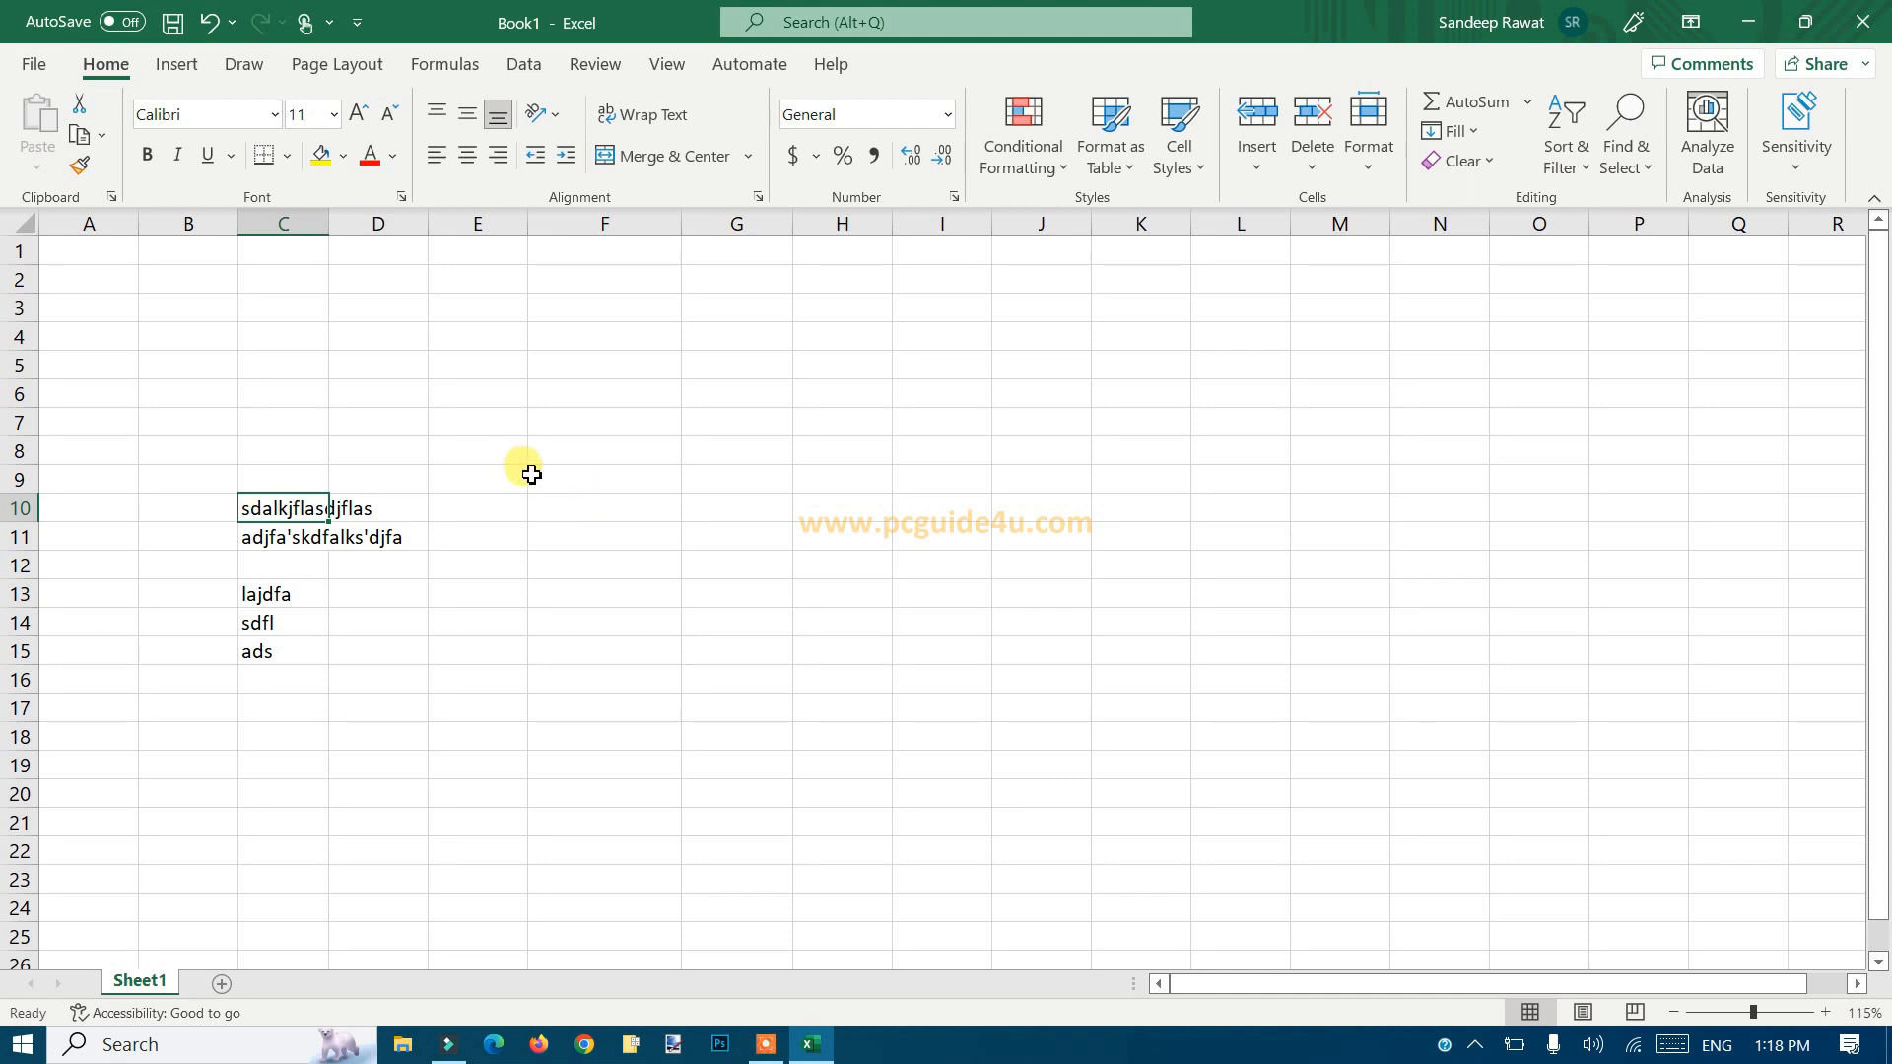
{"action": "left_click", "coordinate": [475, 451]}
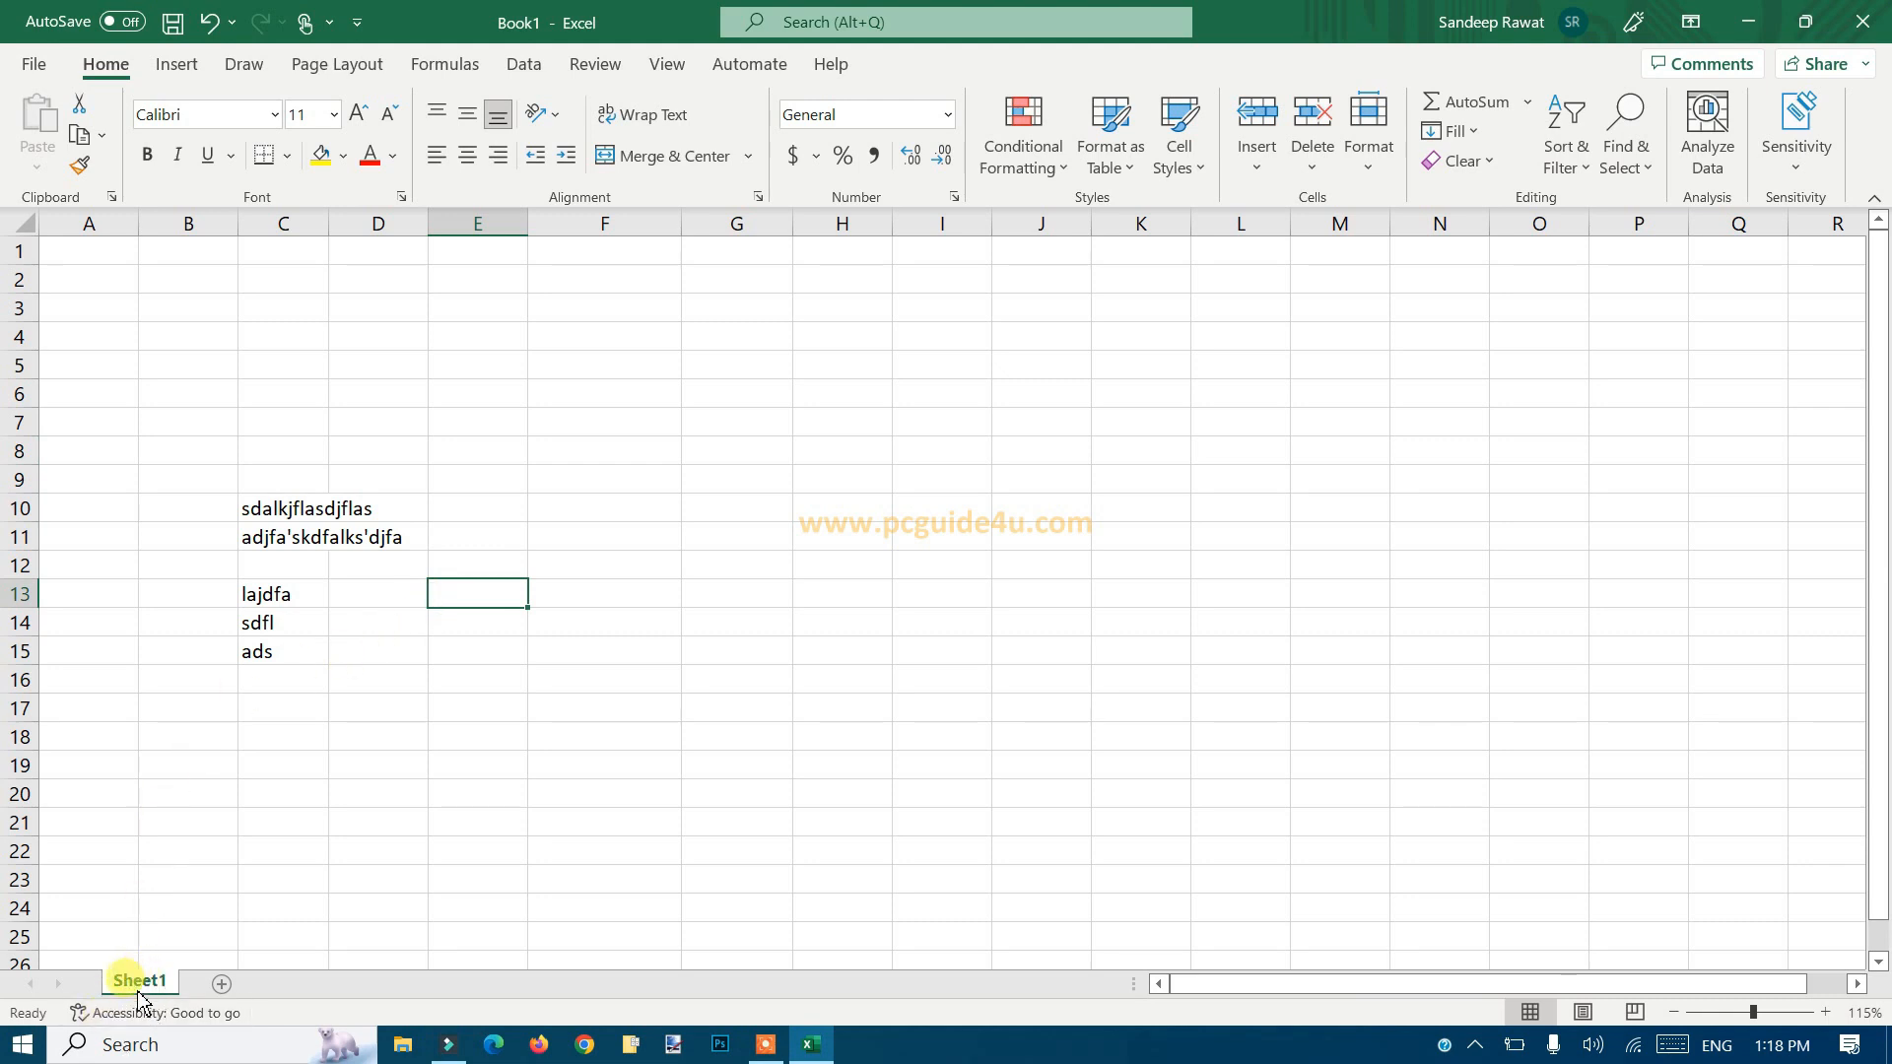
View Sheet1's code and choose Worksheet to get its SelectionChange procedure
{"action": "right_click", "coordinate": [140, 981]}
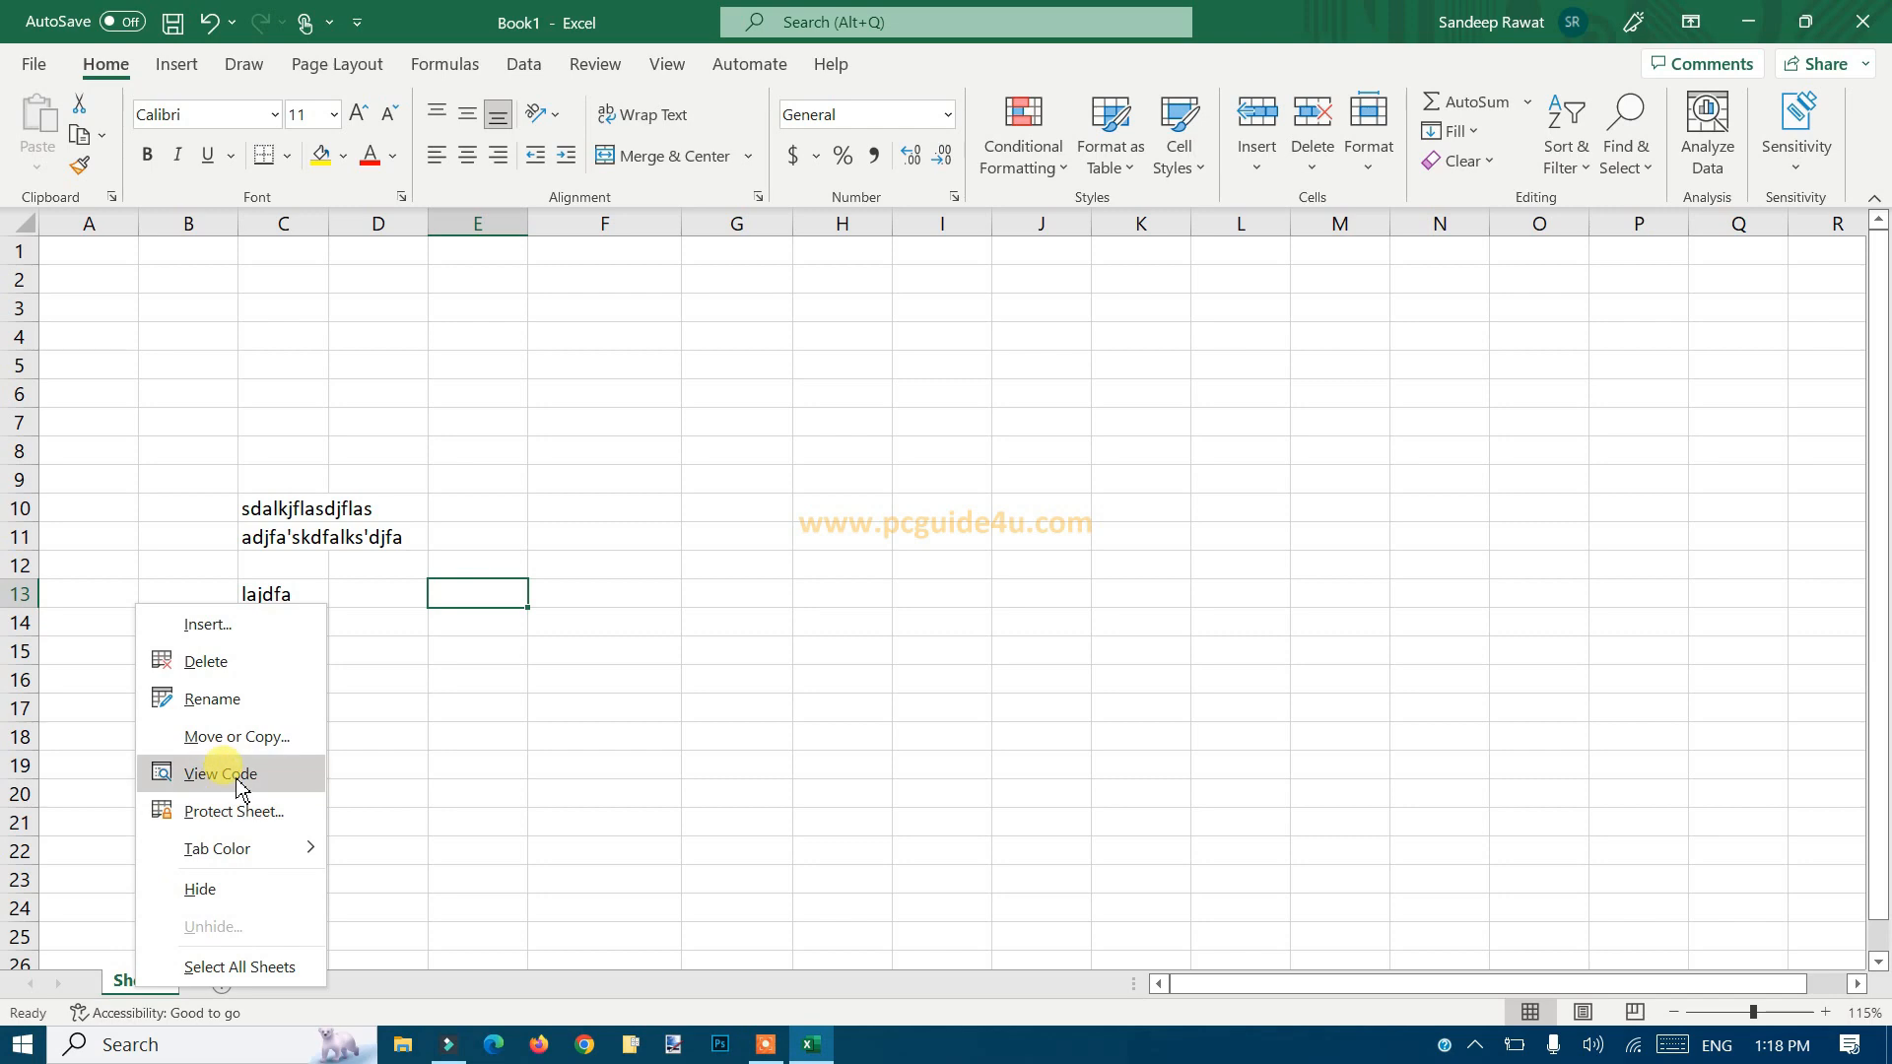
{"action": "left_click", "coordinate": [218, 773]}
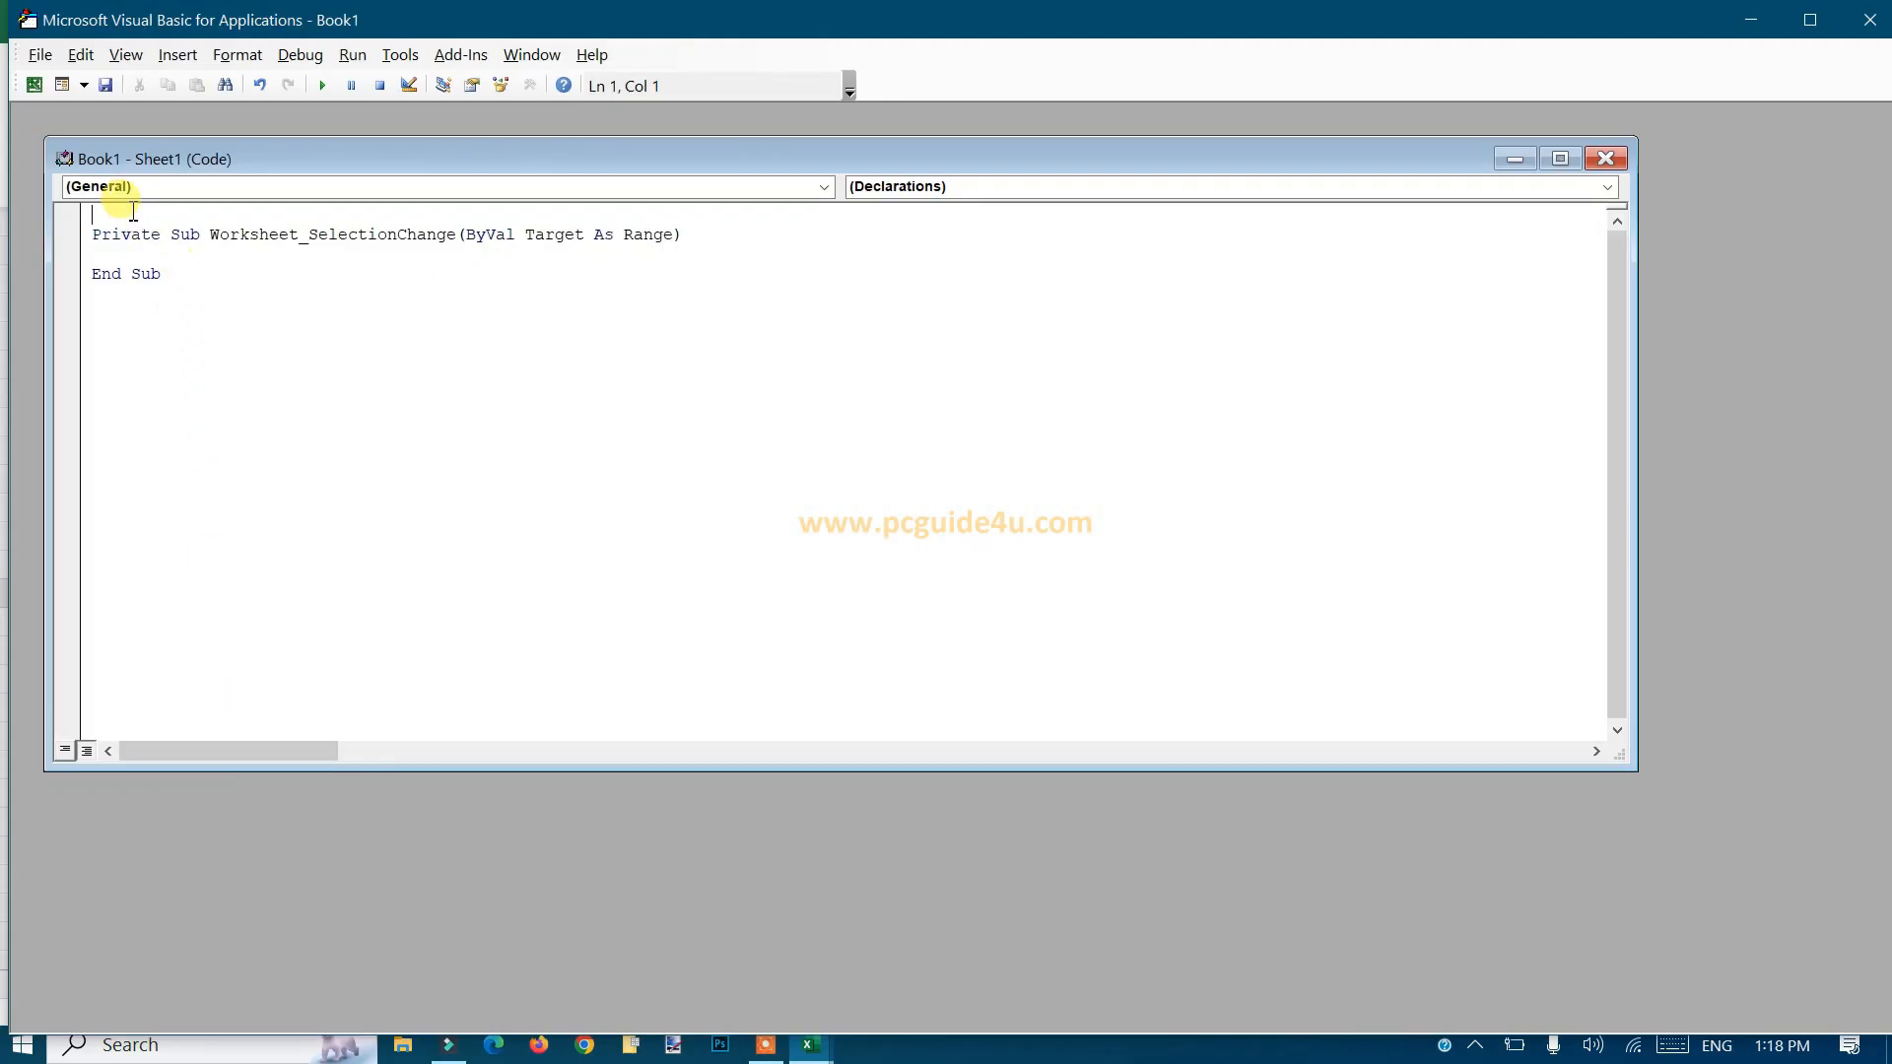
{"action": "left_click", "coordinate": [821, 187]}
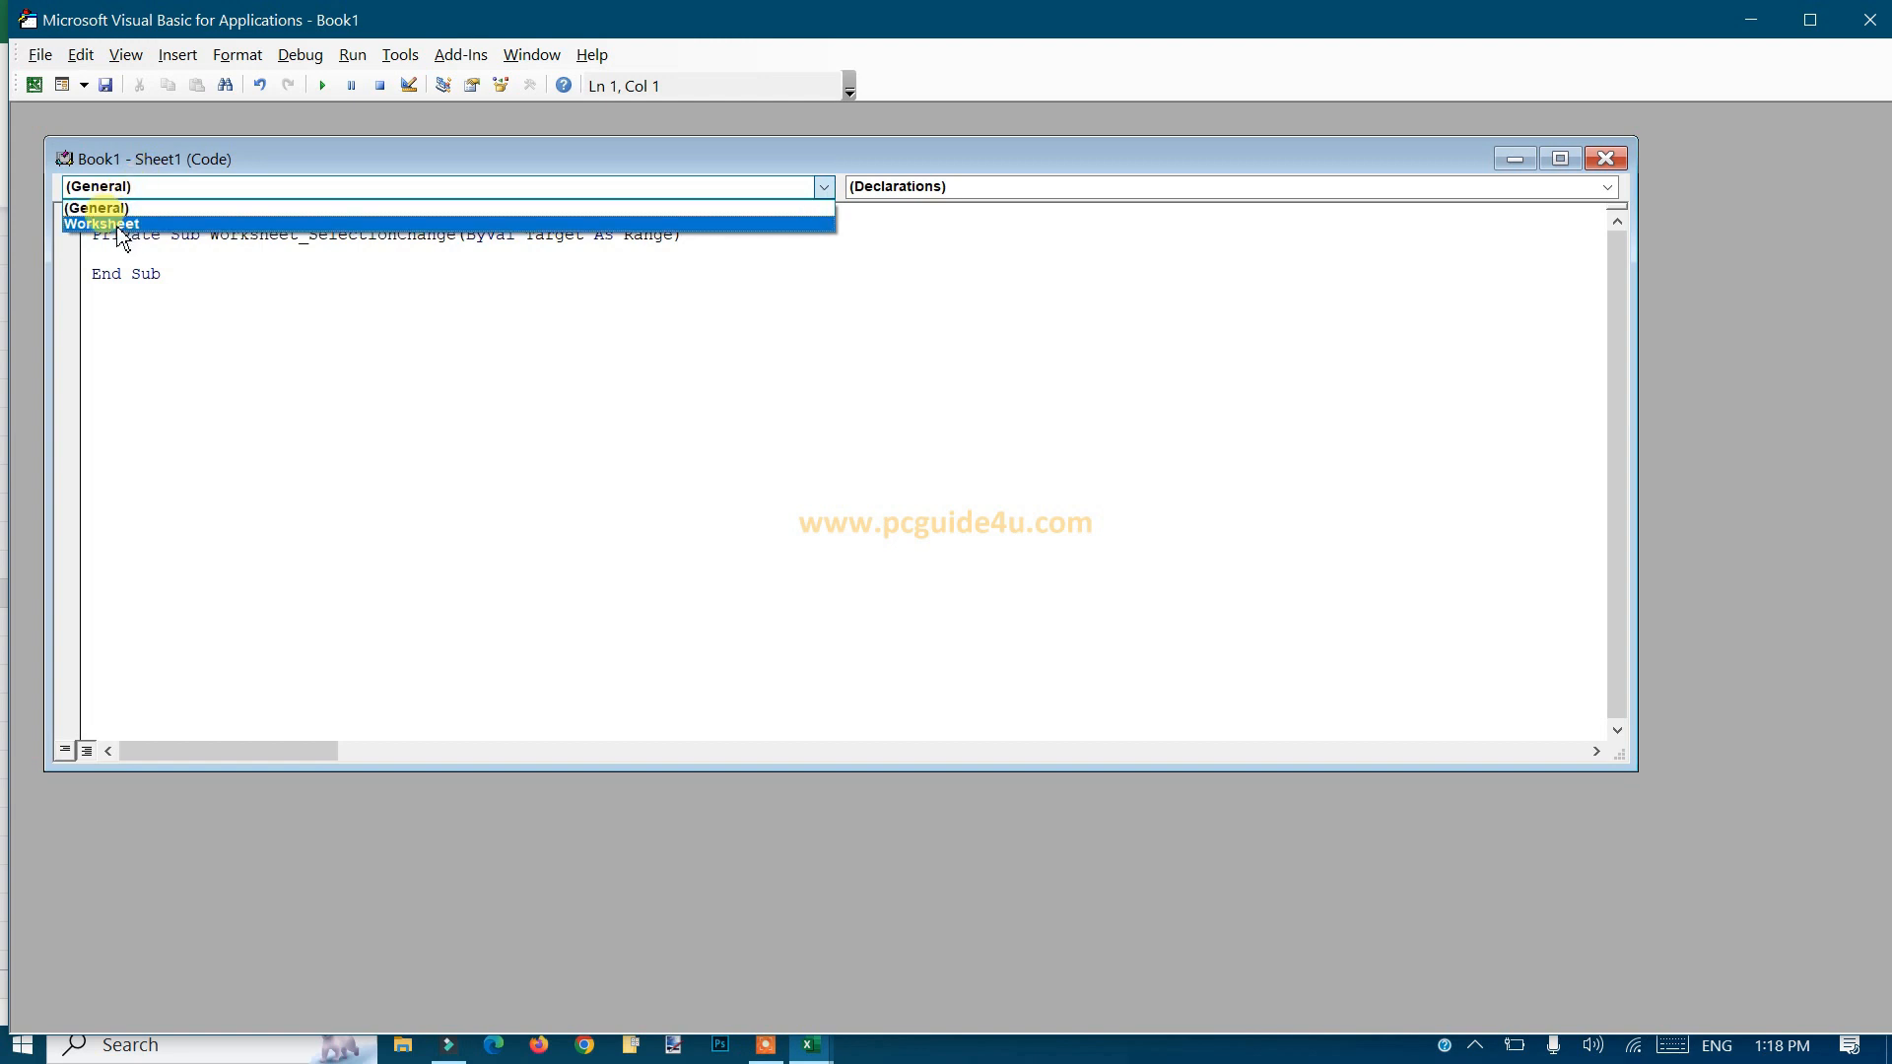
{"action": "left_click", "coordinate": [94, 223]}
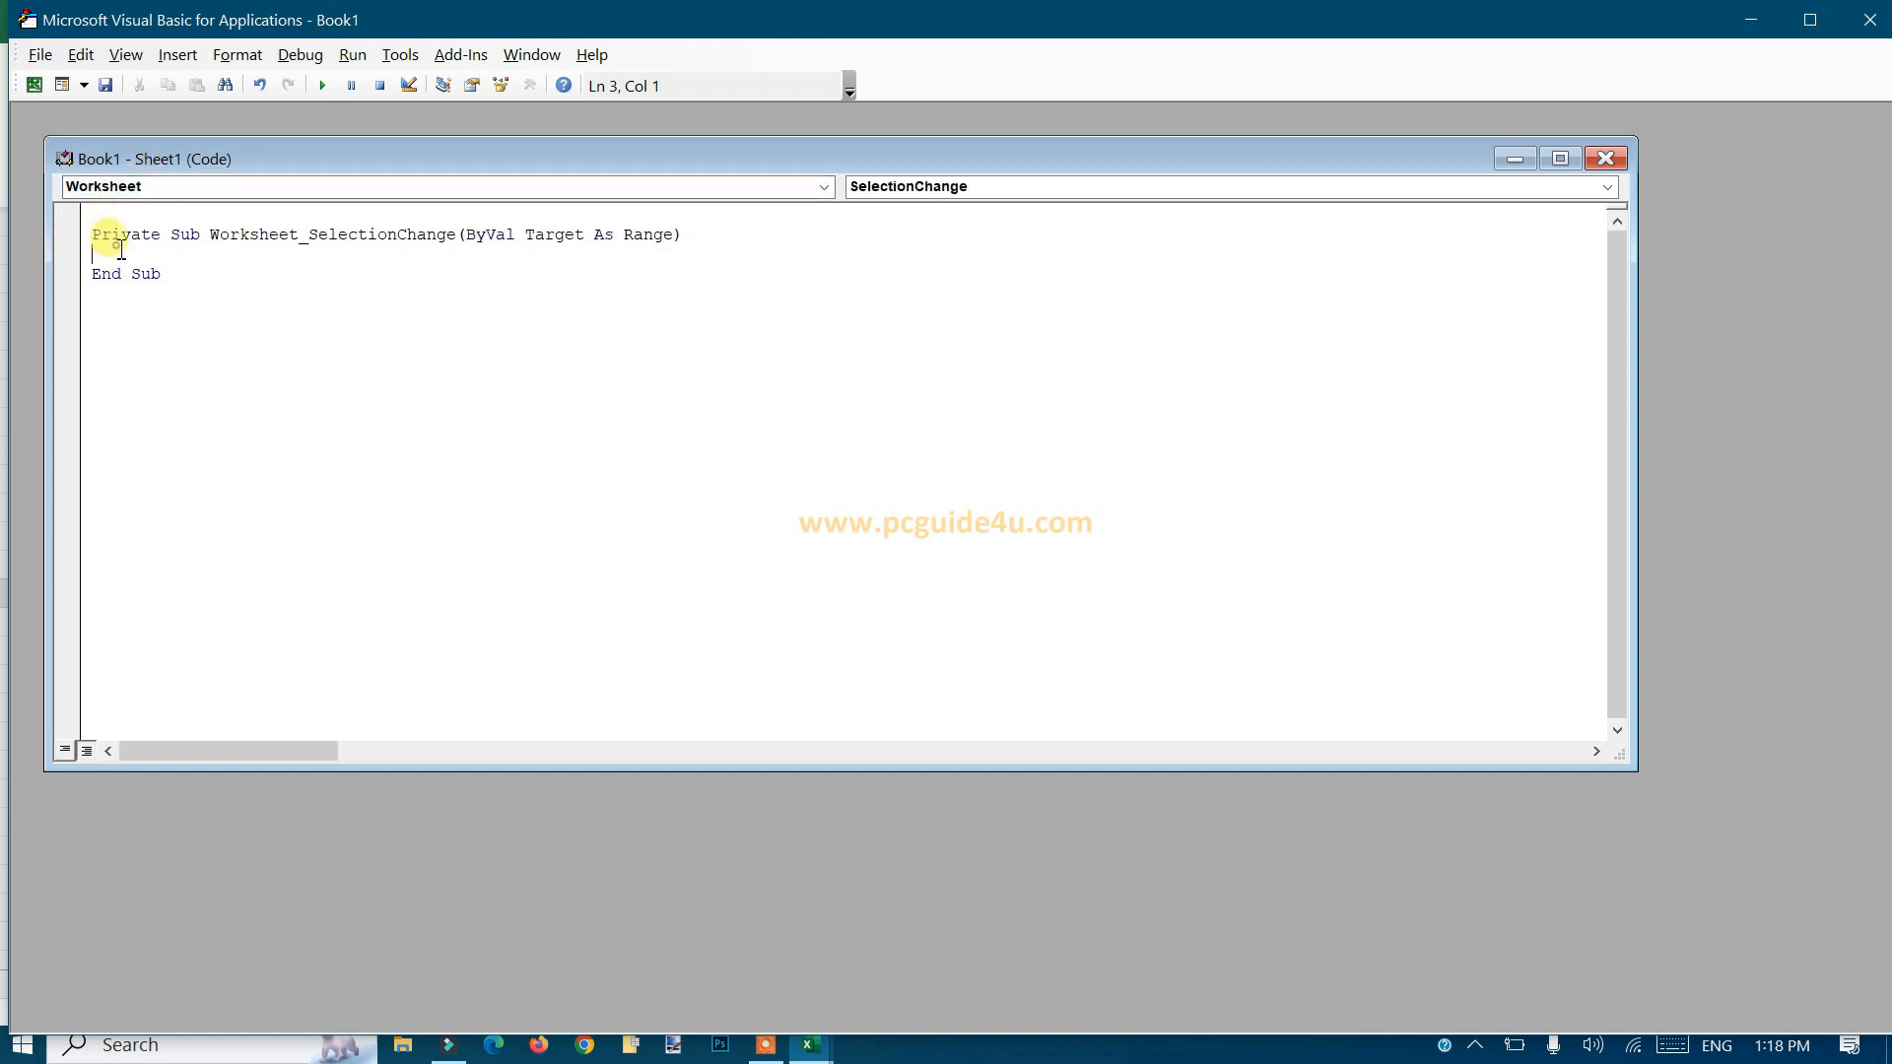
Add Cells.EntireColumn.AutoFit inside Worksheet_SelectionChange, accepting the IntelliSense suggestion
{"action": "type", "text": "ce"}
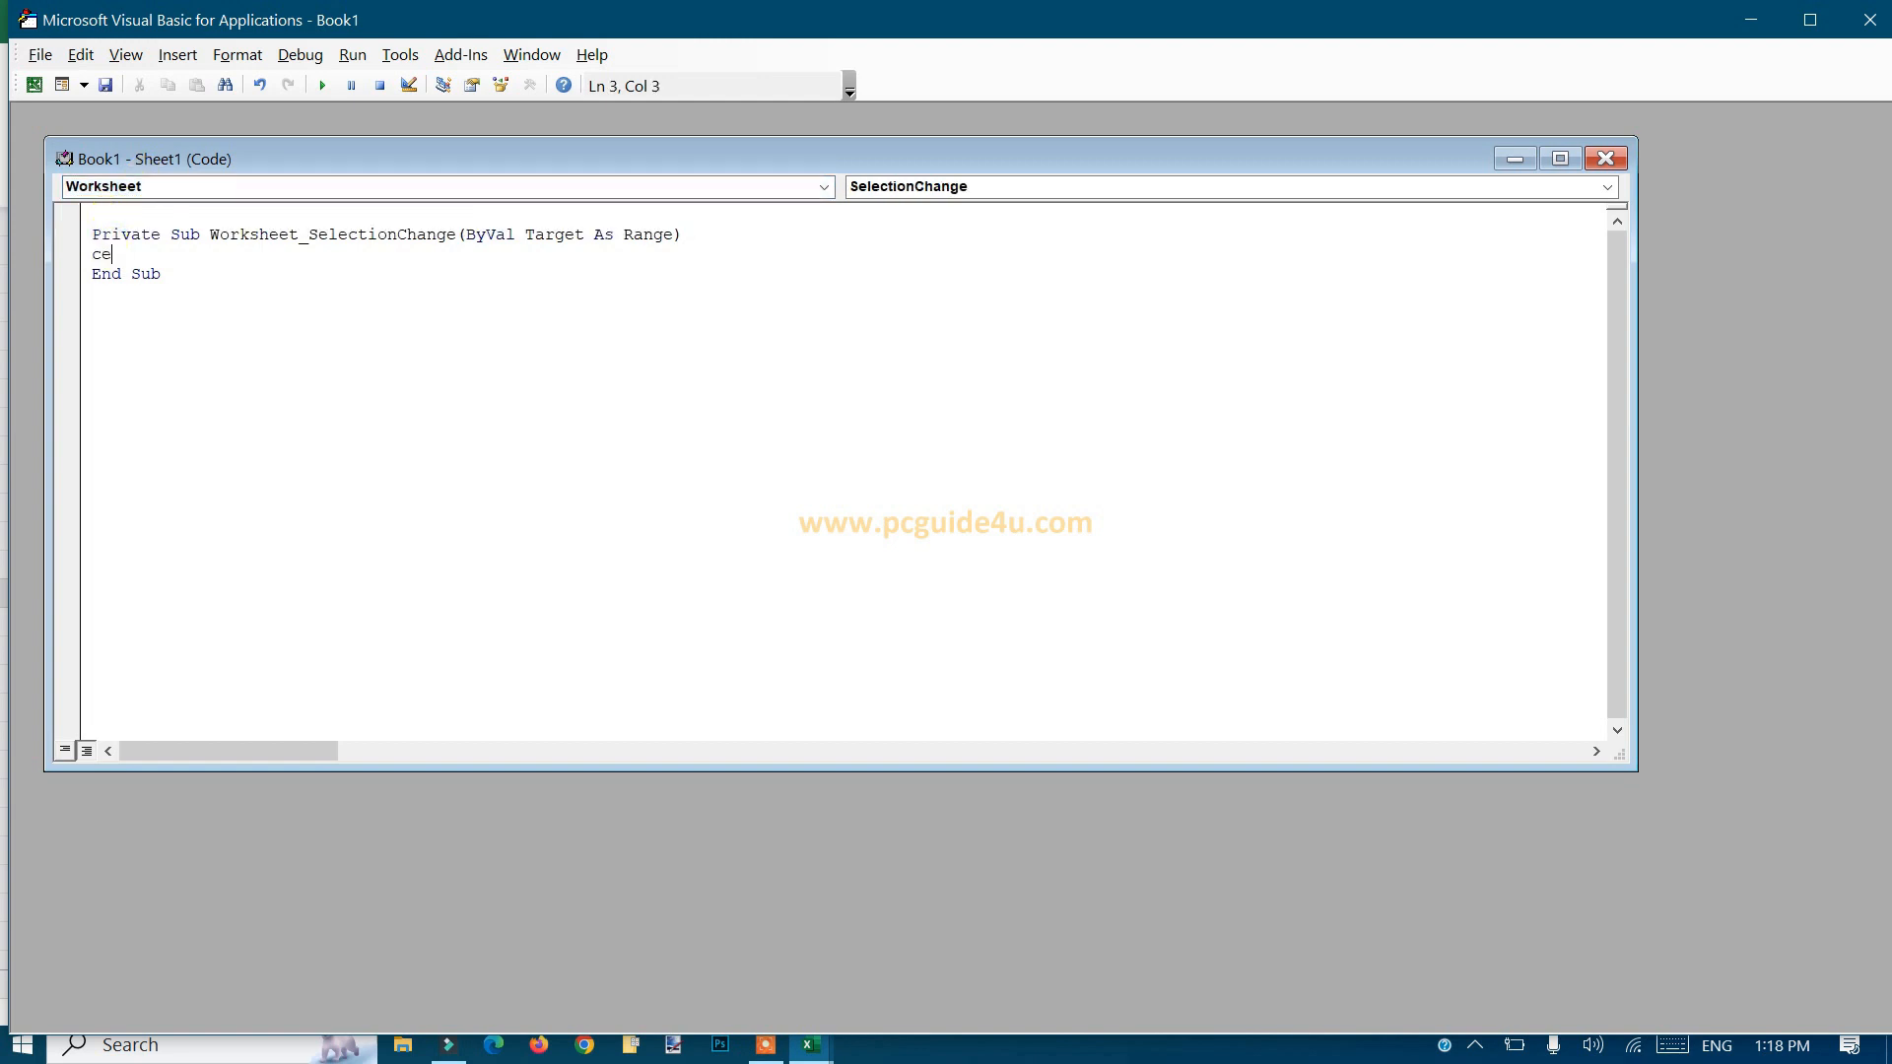
{"action": "type", "text": "lls."}
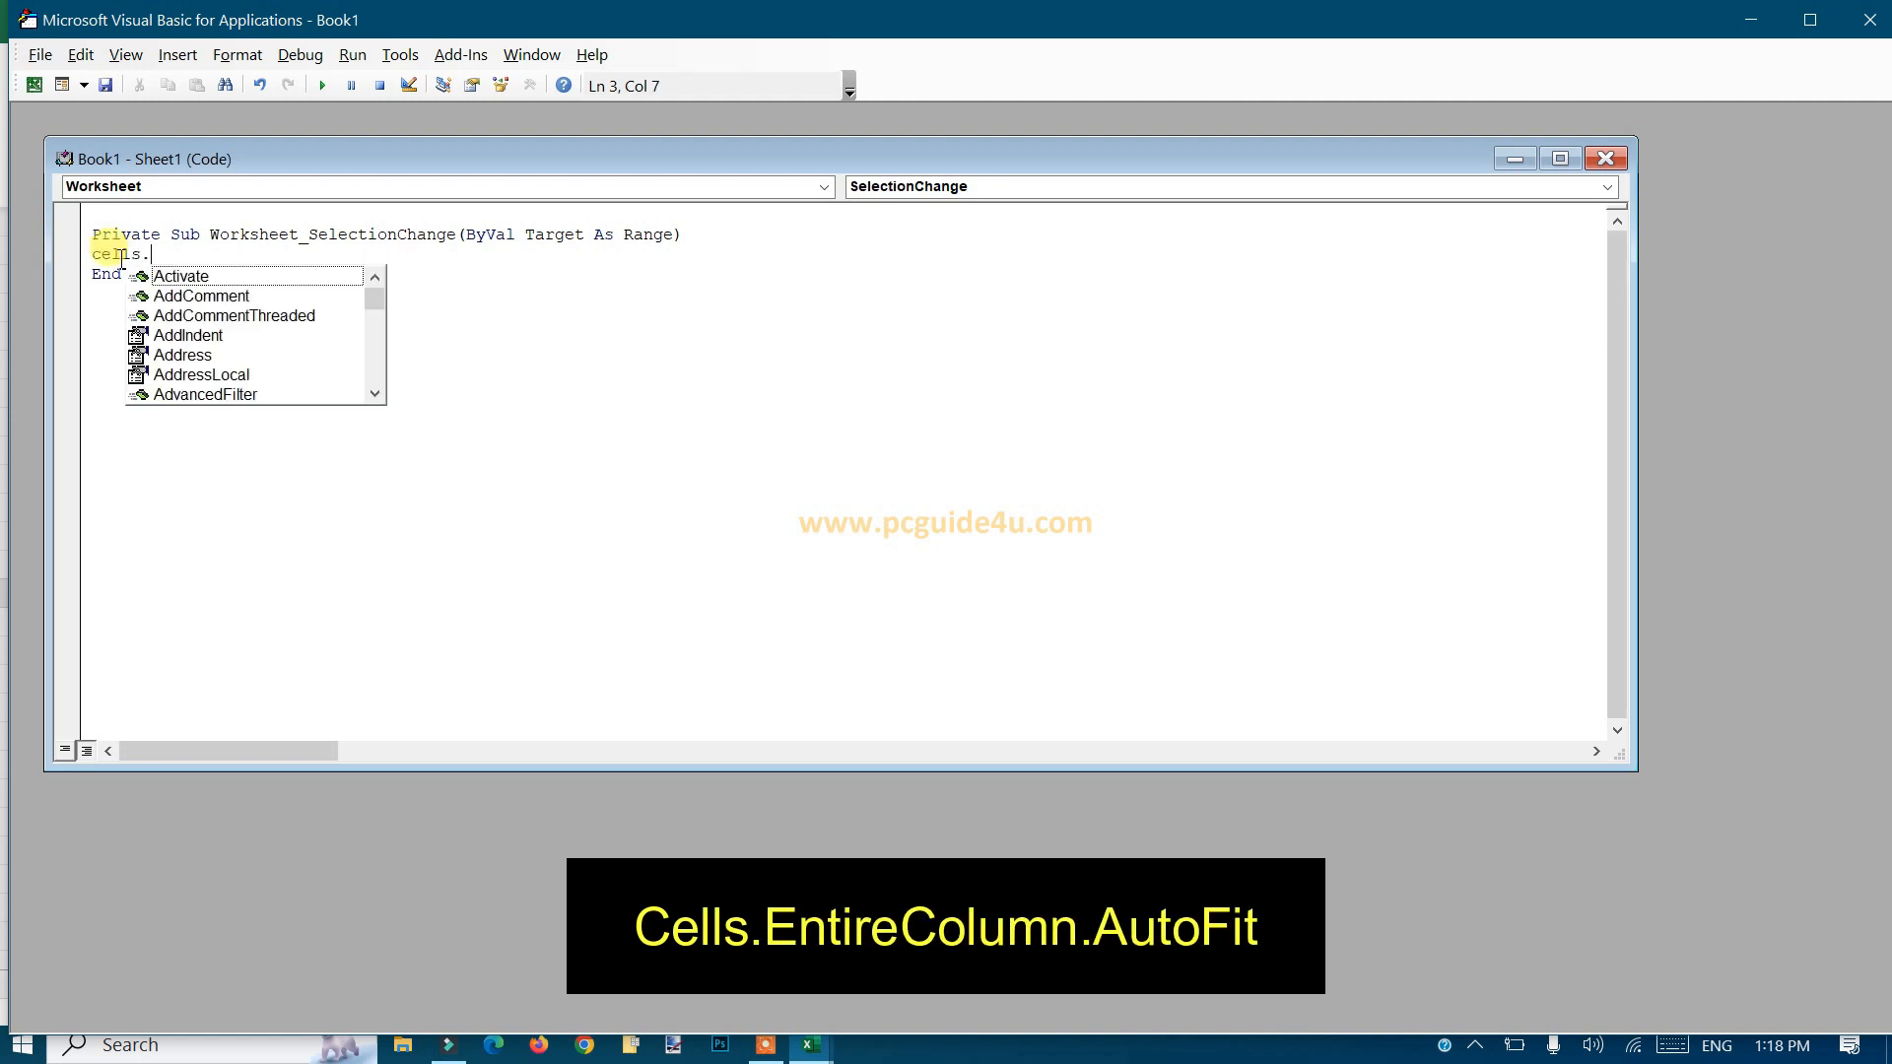
{"action": "type", "text": "EntireColumn.au"}
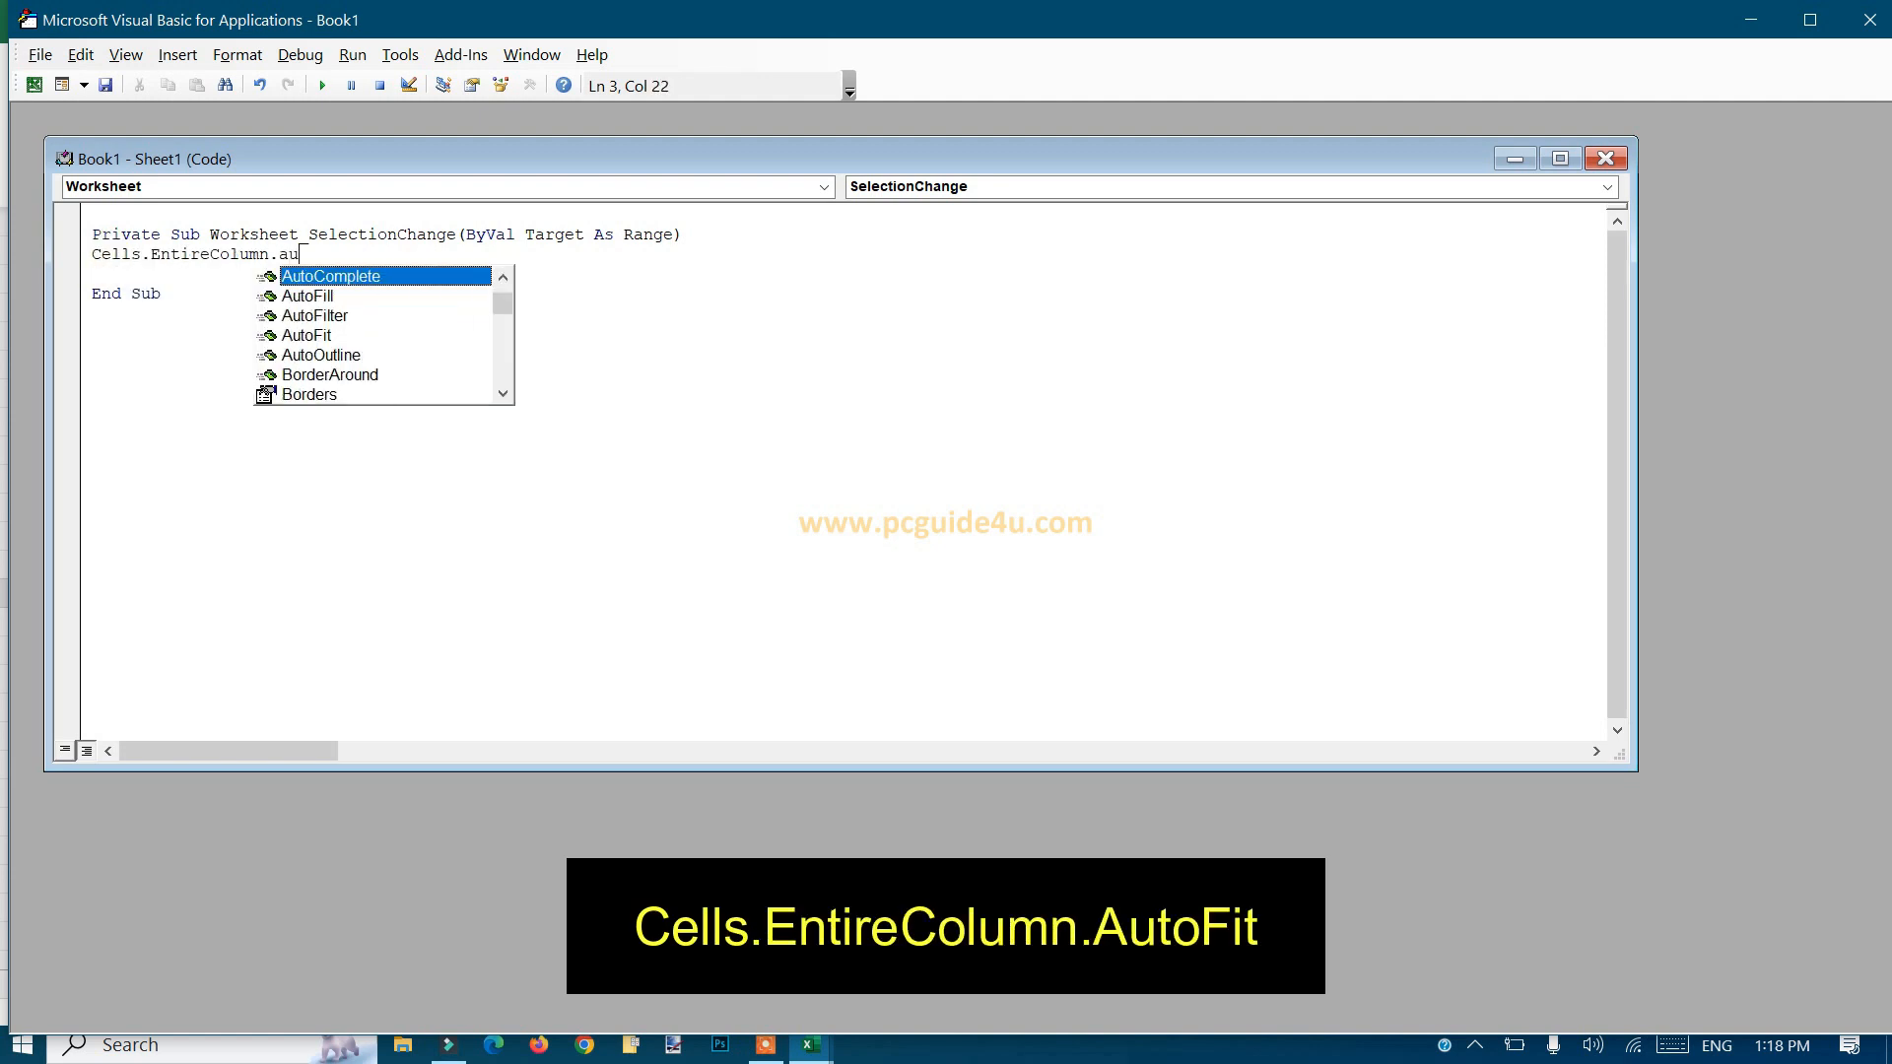
{"action": "type", "text": "to"}
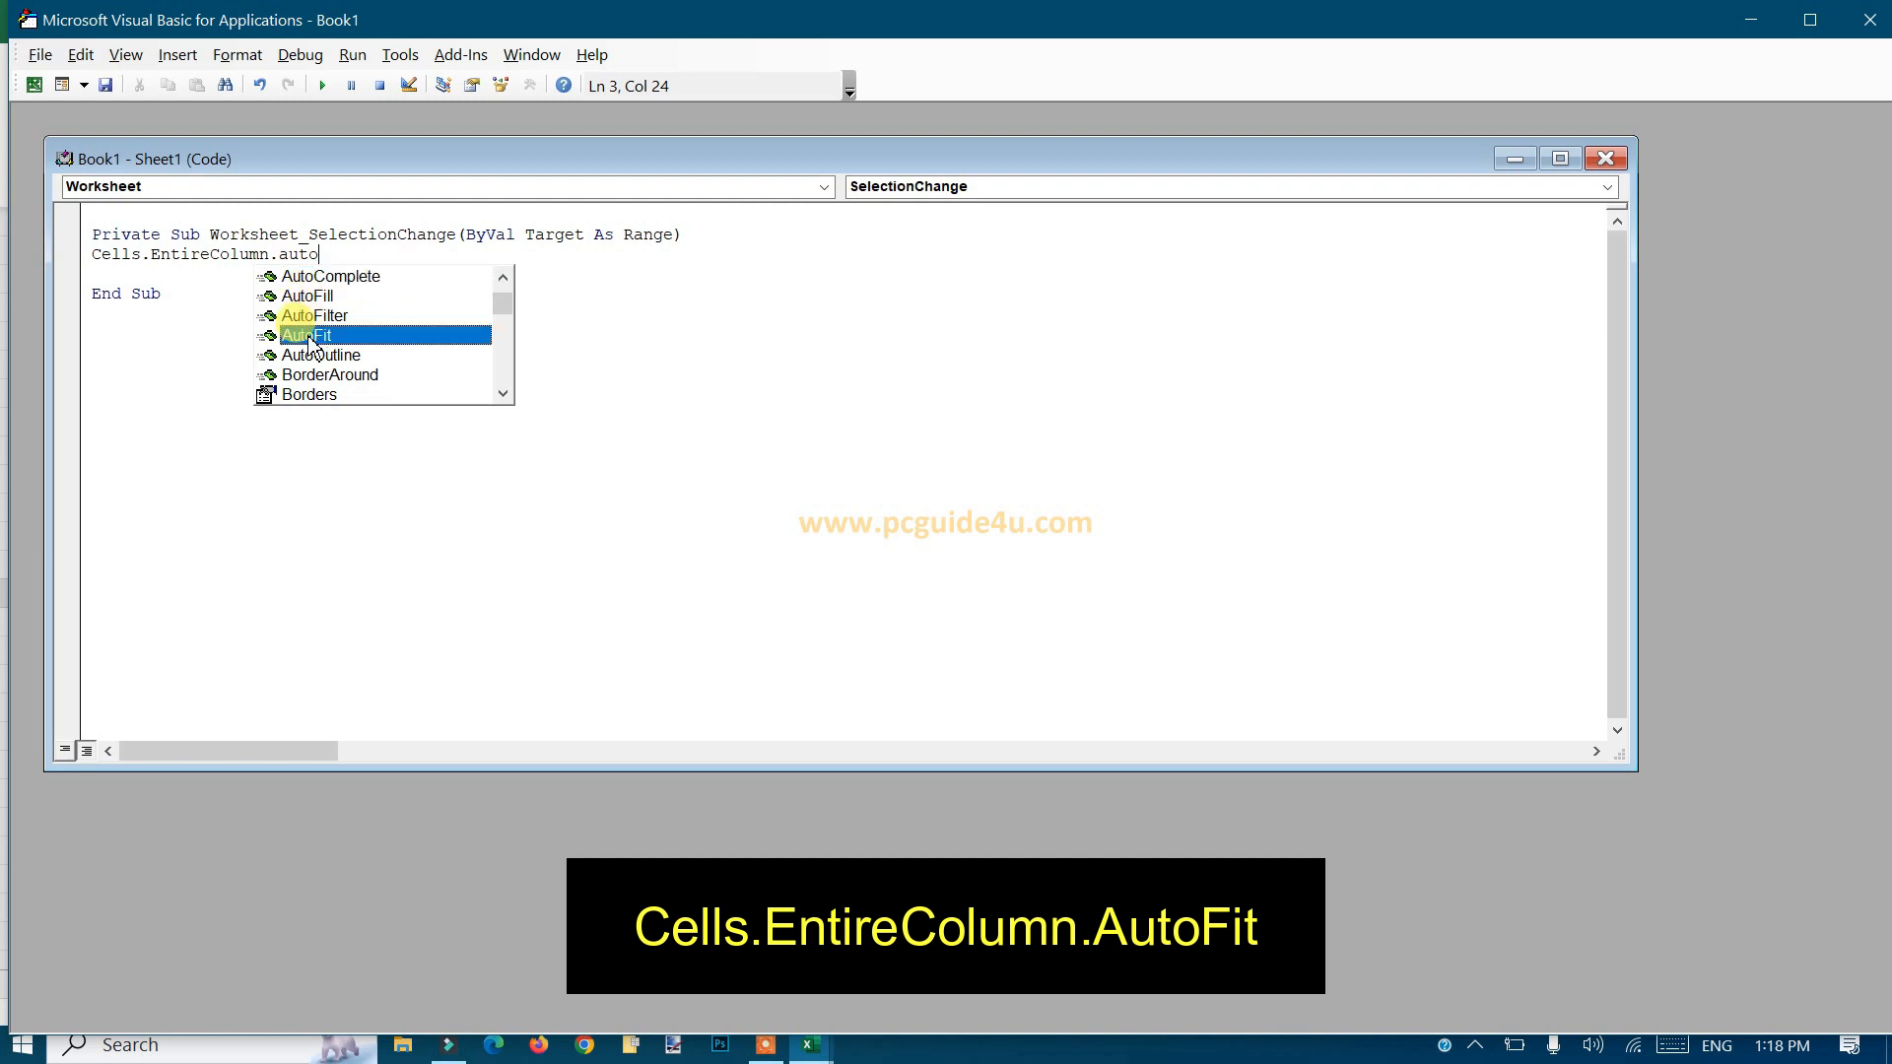
{"action": "key", "text": "Tab"}
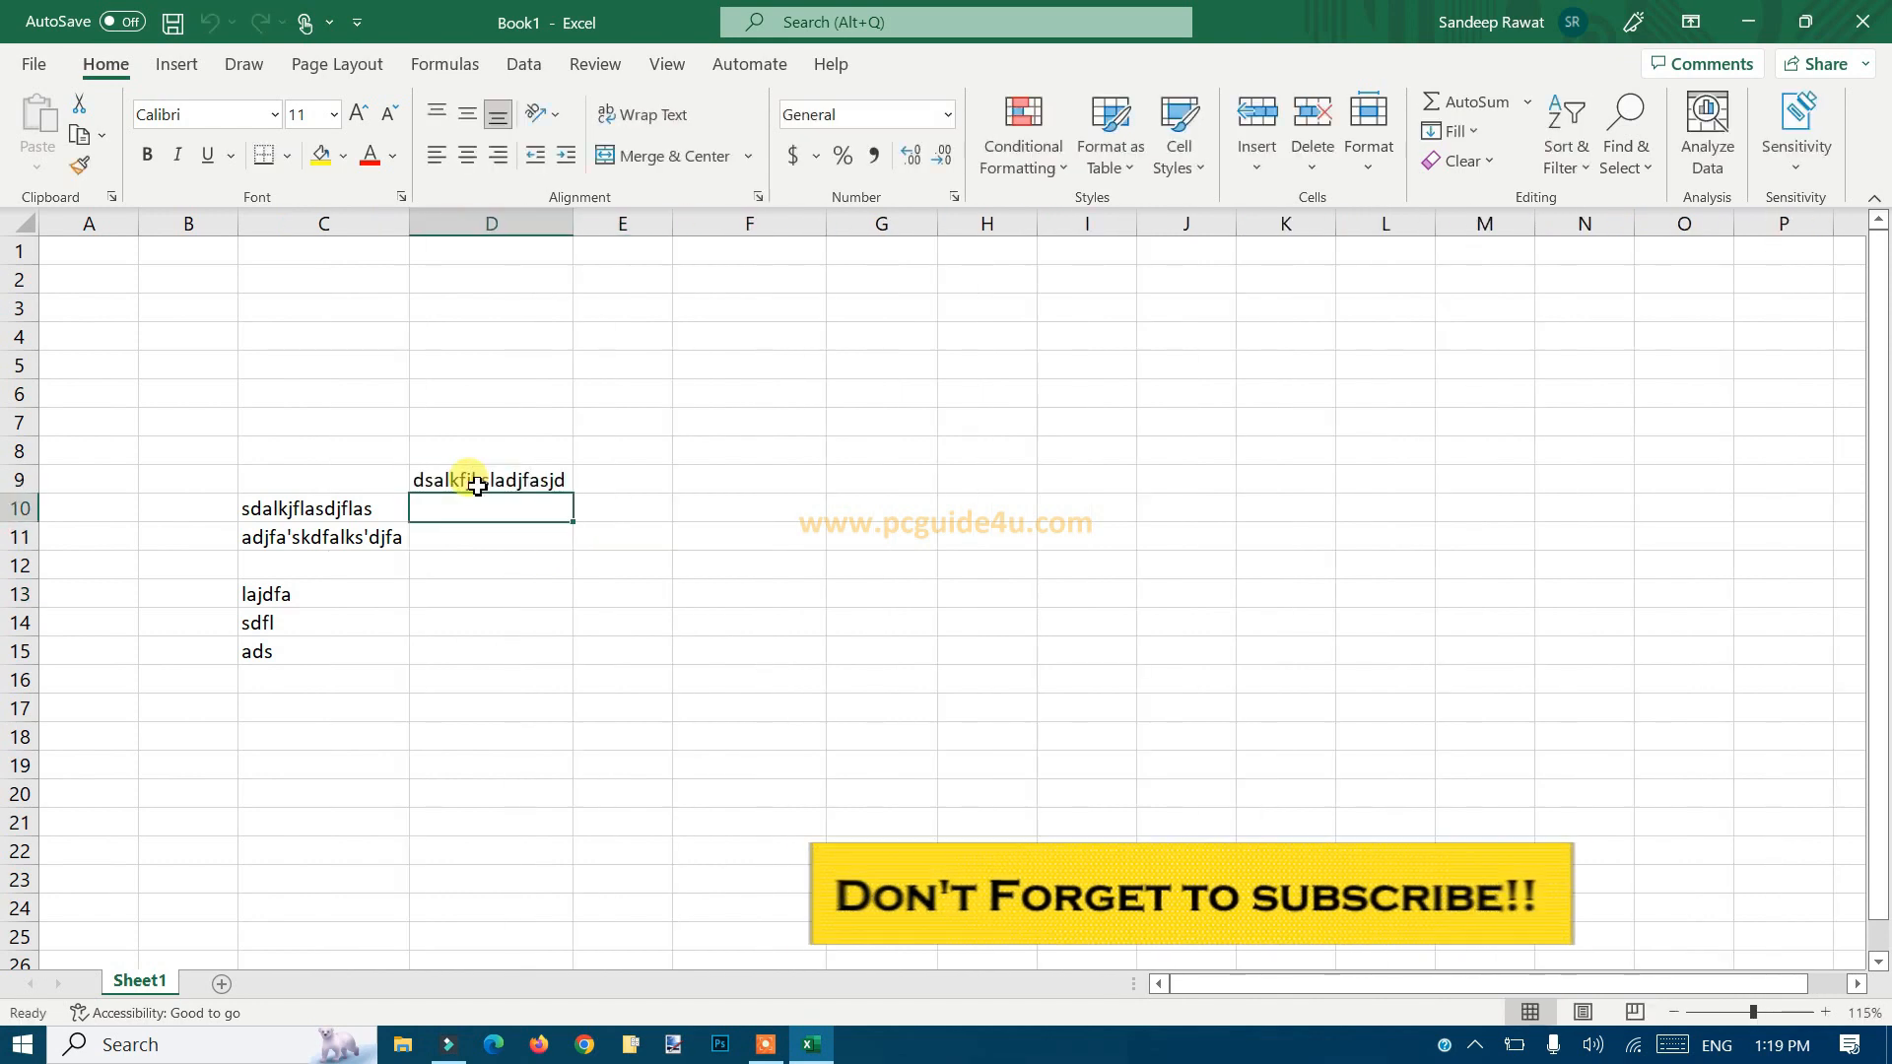
Enter 'thrlhjk' and 'fdsgdsfgsdfg' into cells and watch their columns widen automatically
{"action": "type", "text": "thrlhjk"}
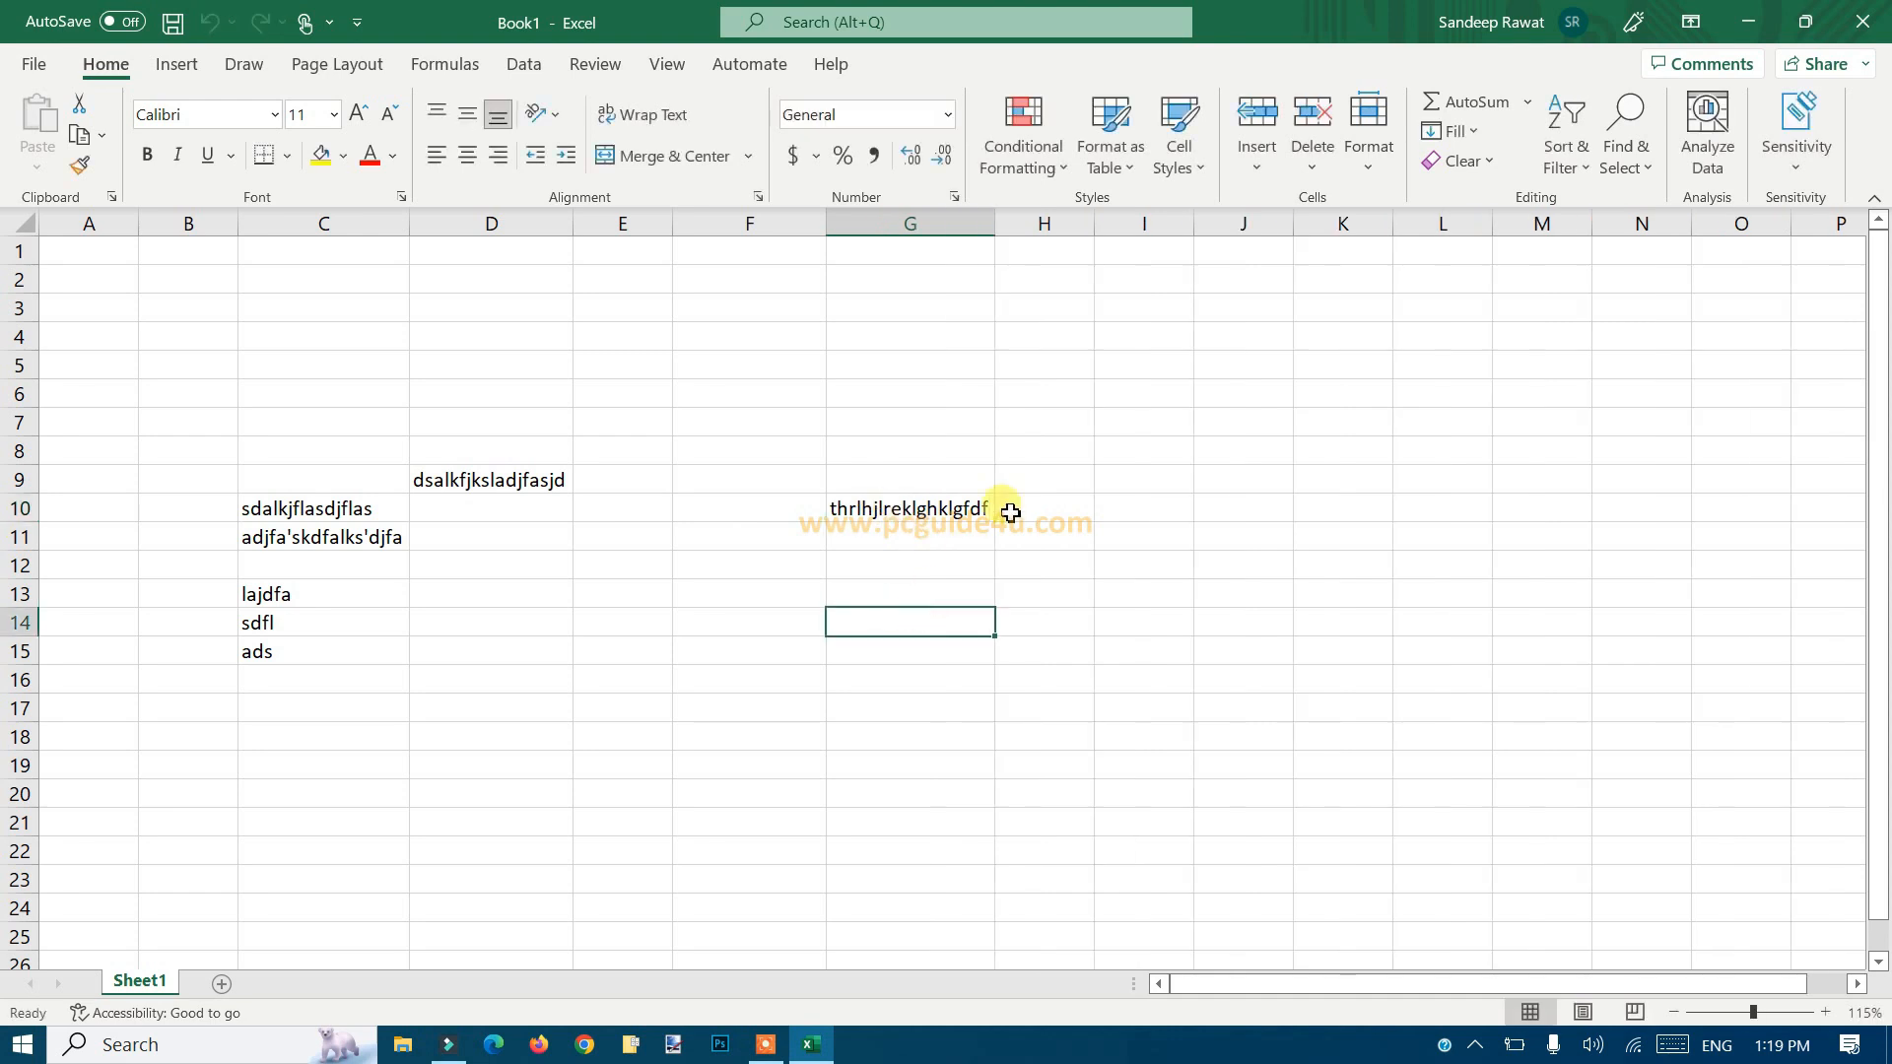
{"action": "type", "text": "fdsgdsfgsdfg"}
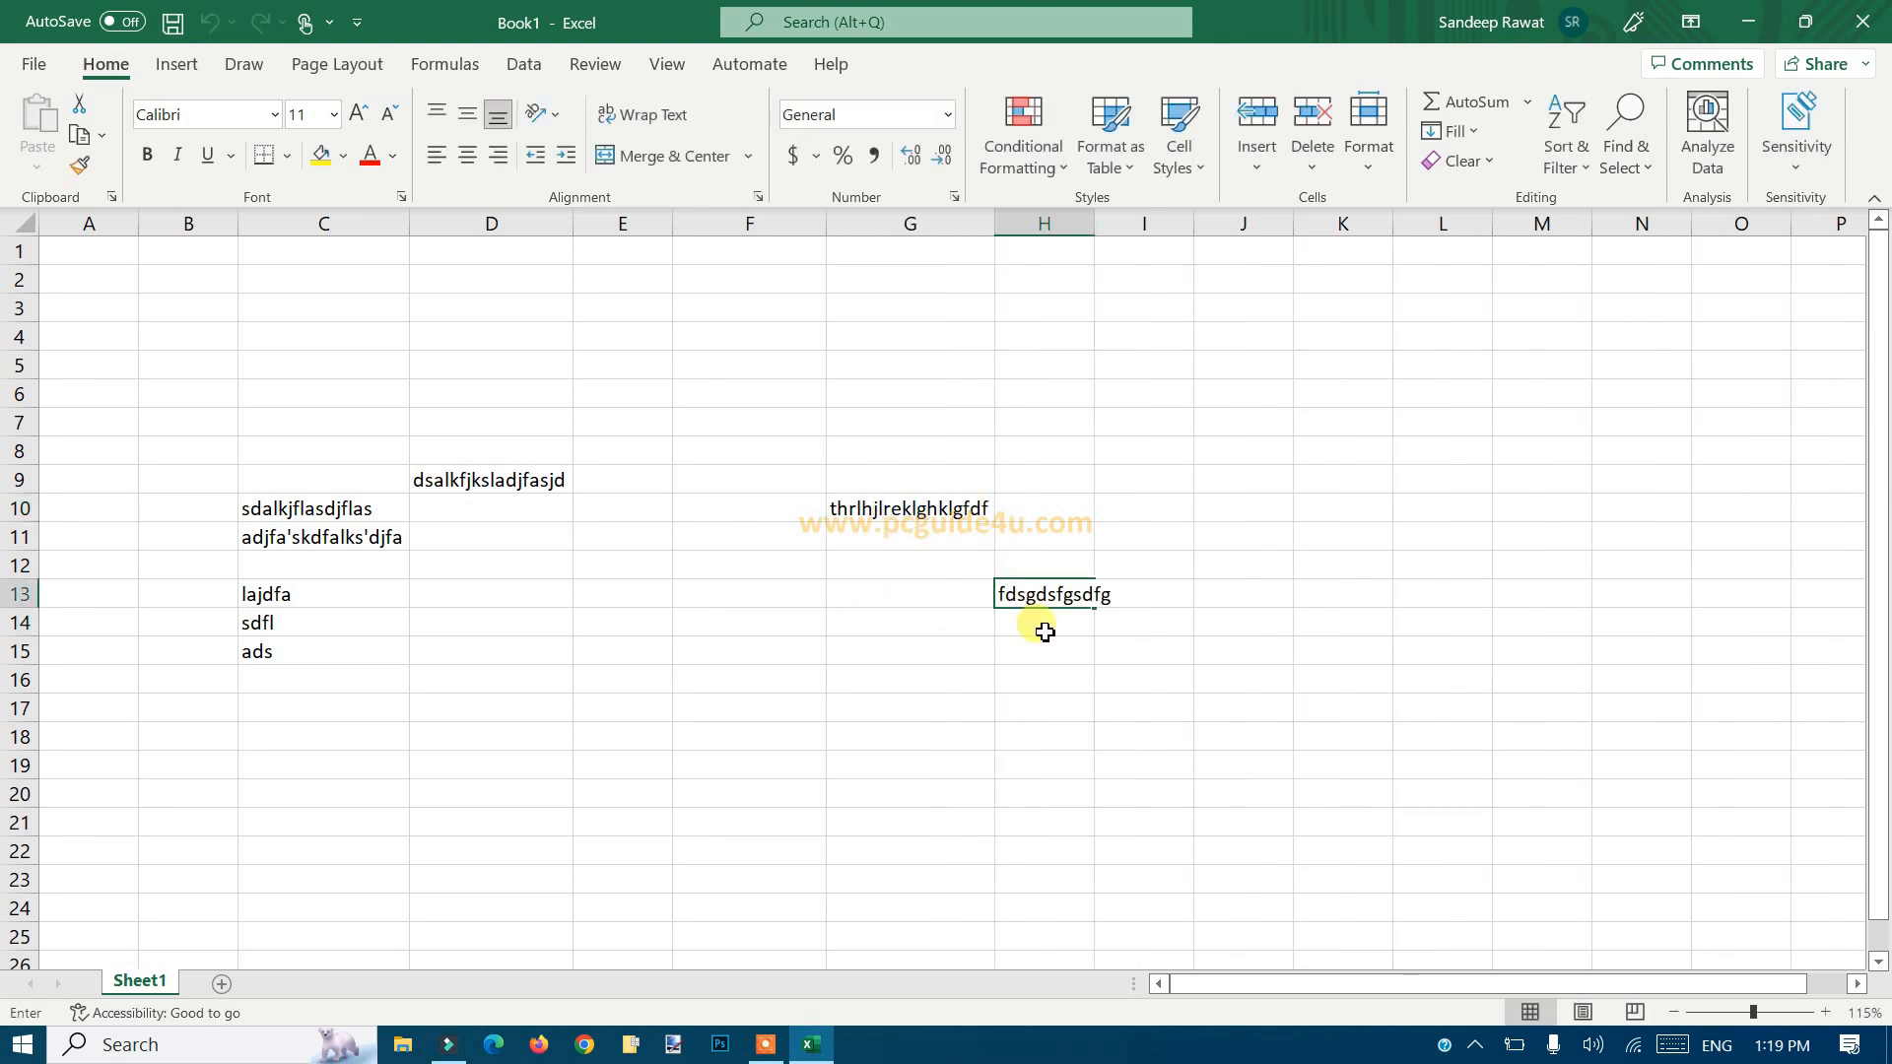